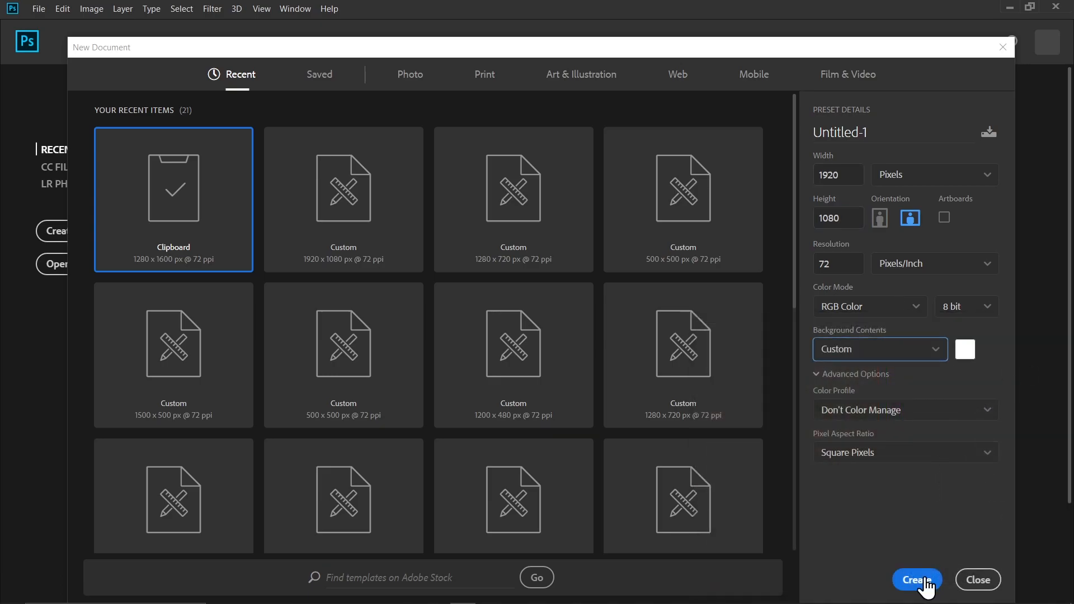
- Create the new 1920×1080 px, 72 ppi document with a white background
left_click(917, 580)
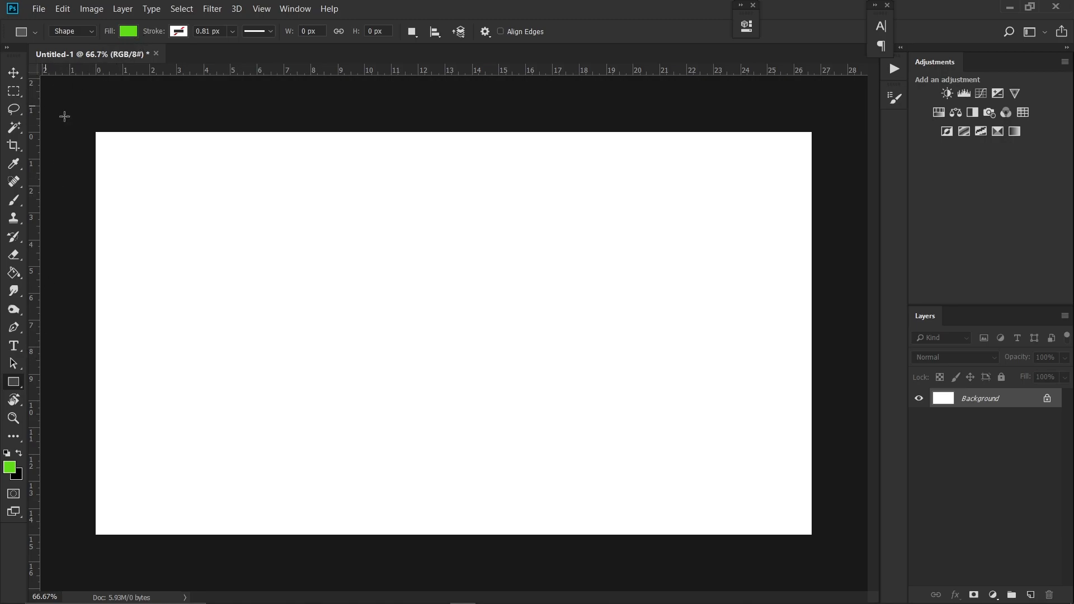
- Draw a thin rectangle across the top edge and set its fill to black (#000000)
left_click_drag(96, 135, 812, 138)
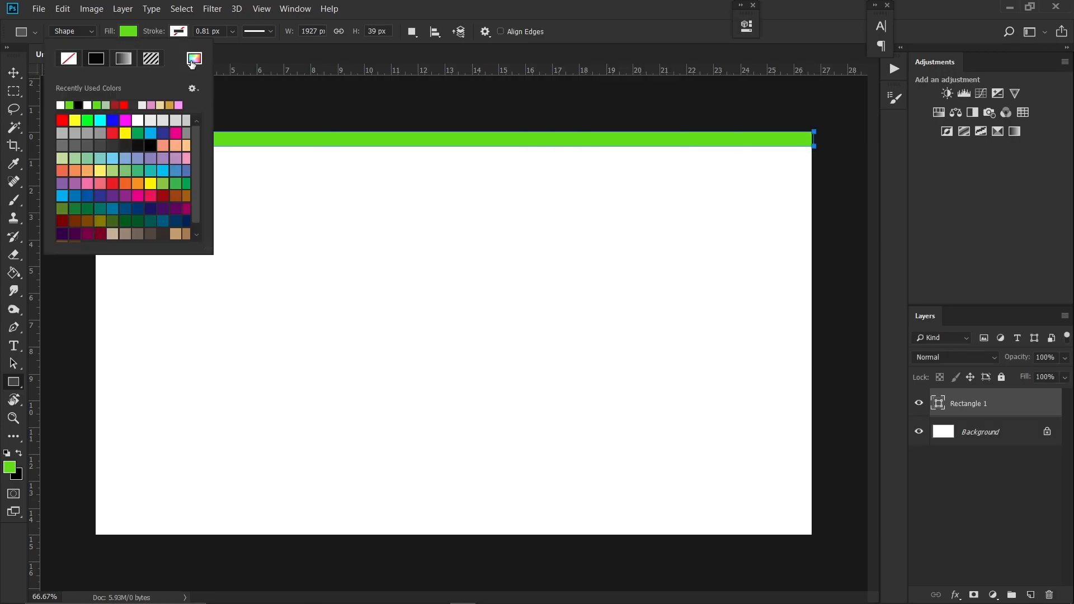
left_click(193, 59)
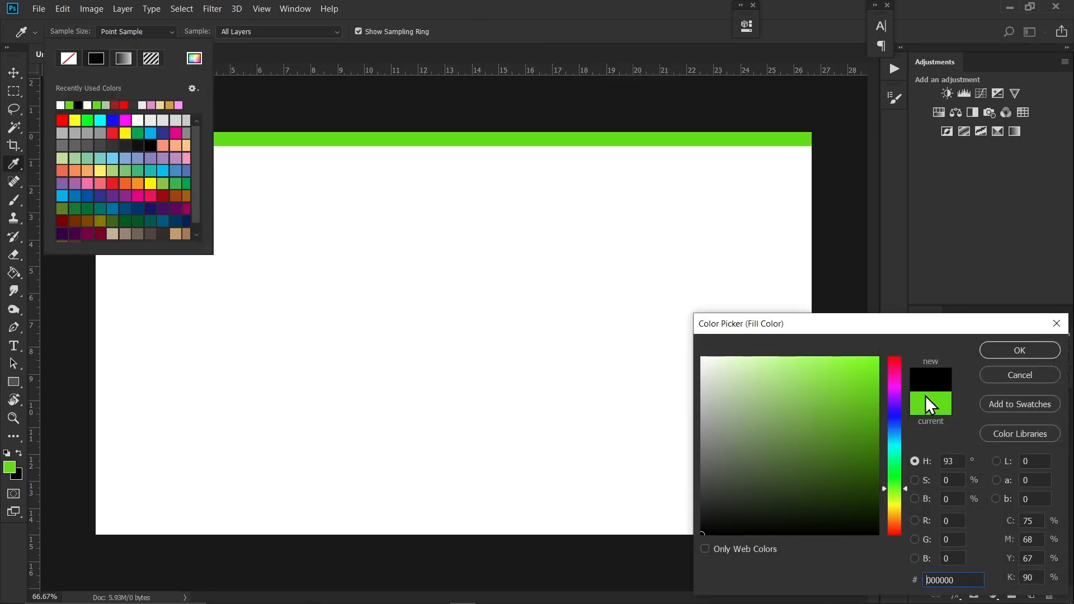
left_click(1019, 350)
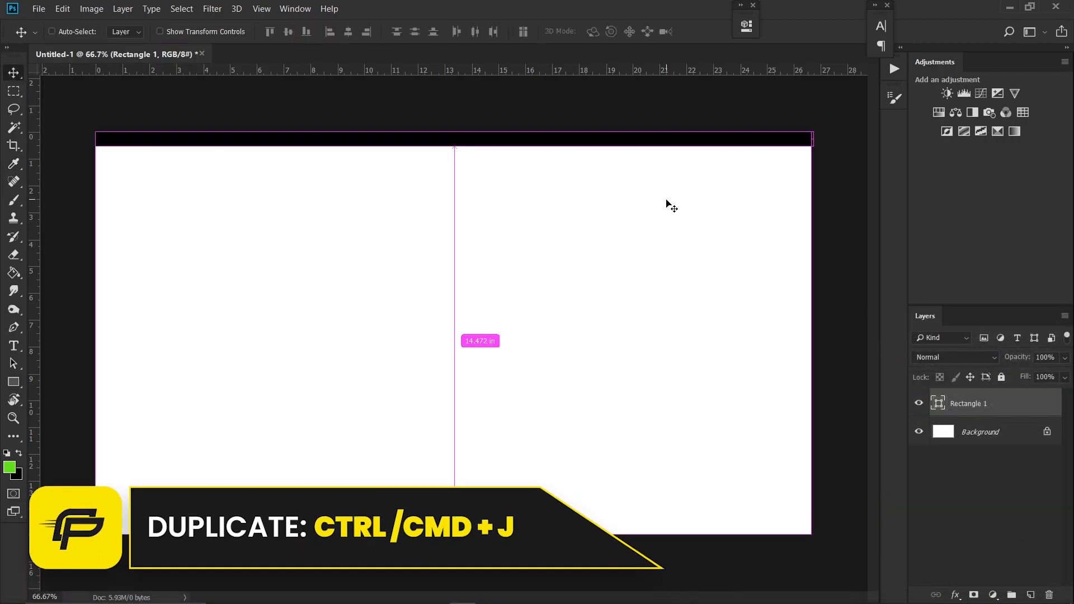
- Duplicate the black bar with Ctrl+J and shift copies down to form evenly spaced stripes
key("ctrl+j")
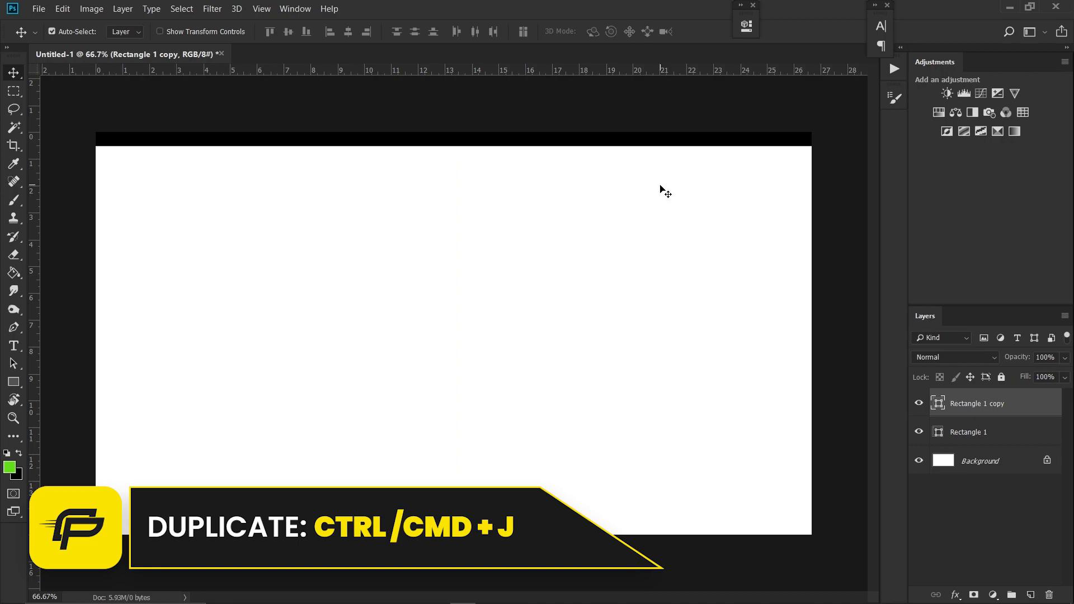
key("ctrl+j")
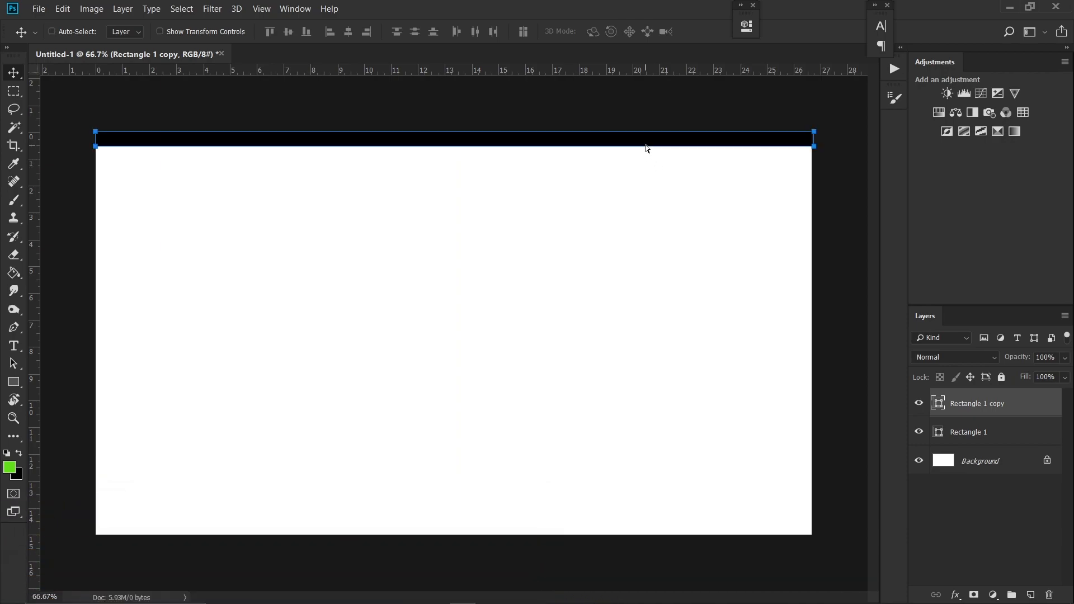
left_click_drag(644, 144, 636, 179)
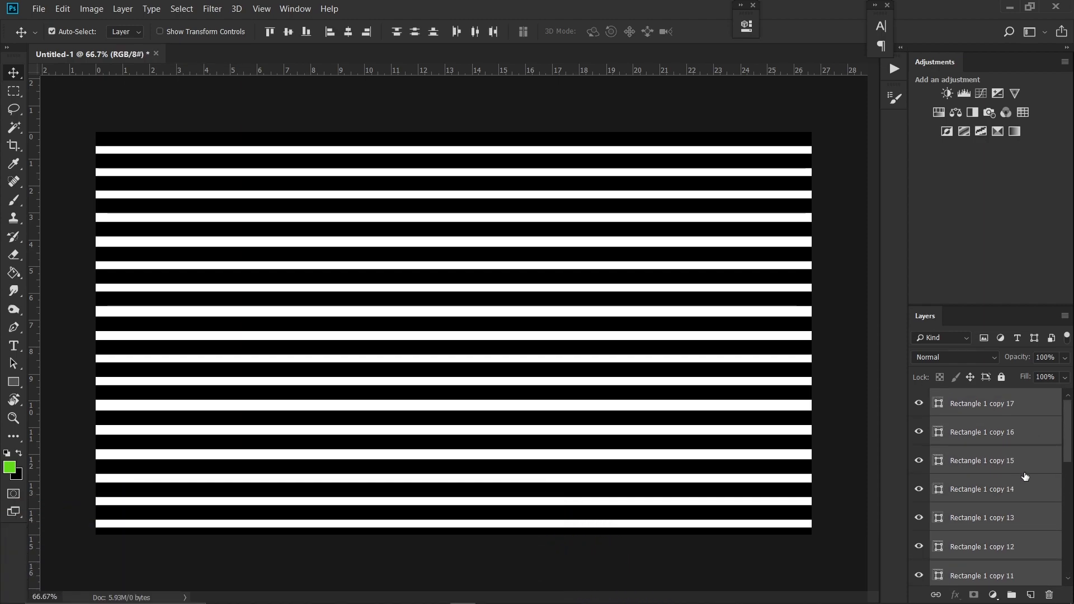
- Group all stripe layers with Ctrl+G and convert the group to a smart object
key("ctrl+g")
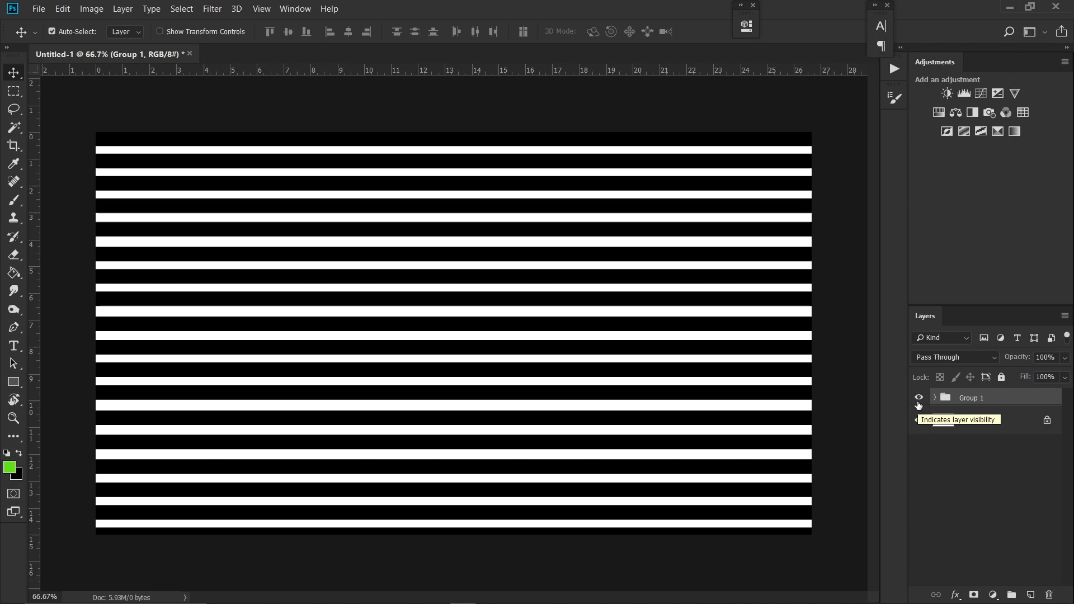
right_click(971, 397)
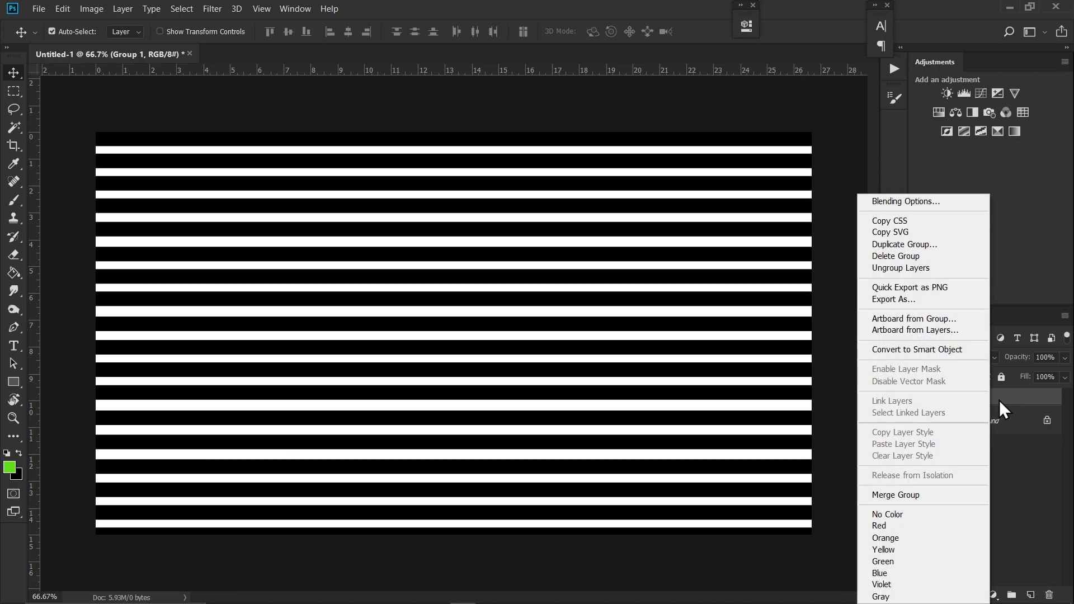
mouse_move(923, 350)
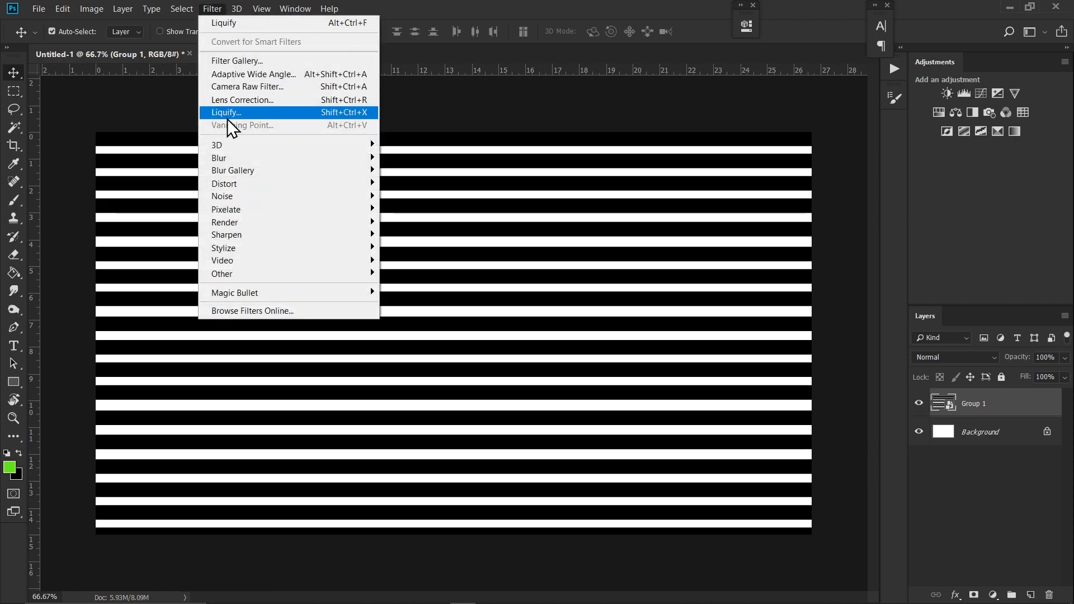
- Apply a Liquify filter, pushing the stripes into flowing waves with the Forward Warp tool
left_click(225, 111)
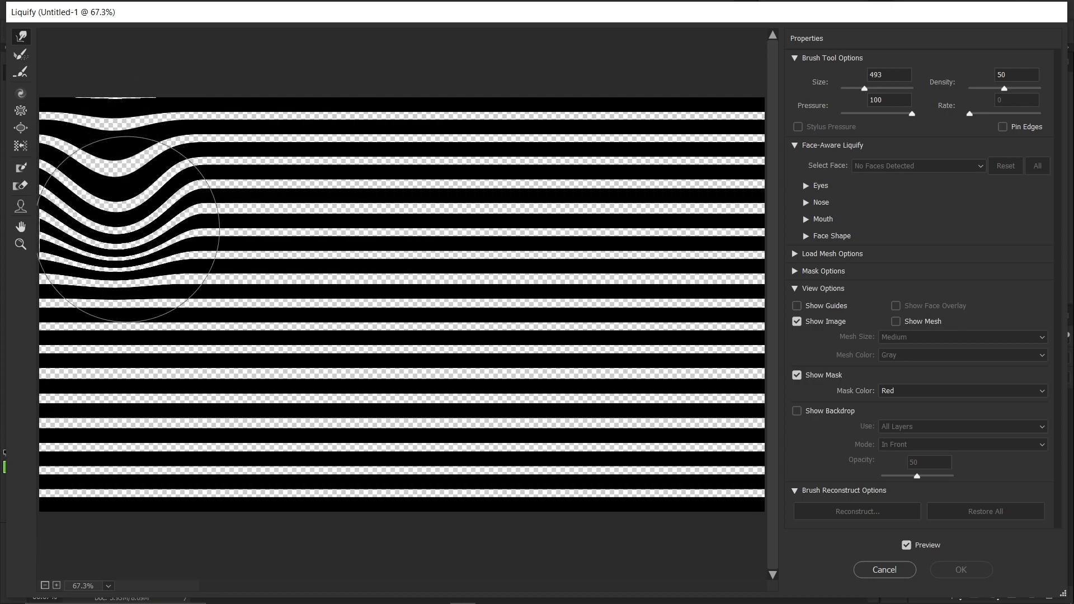
left_click_drag(130, 233, 487, 232)
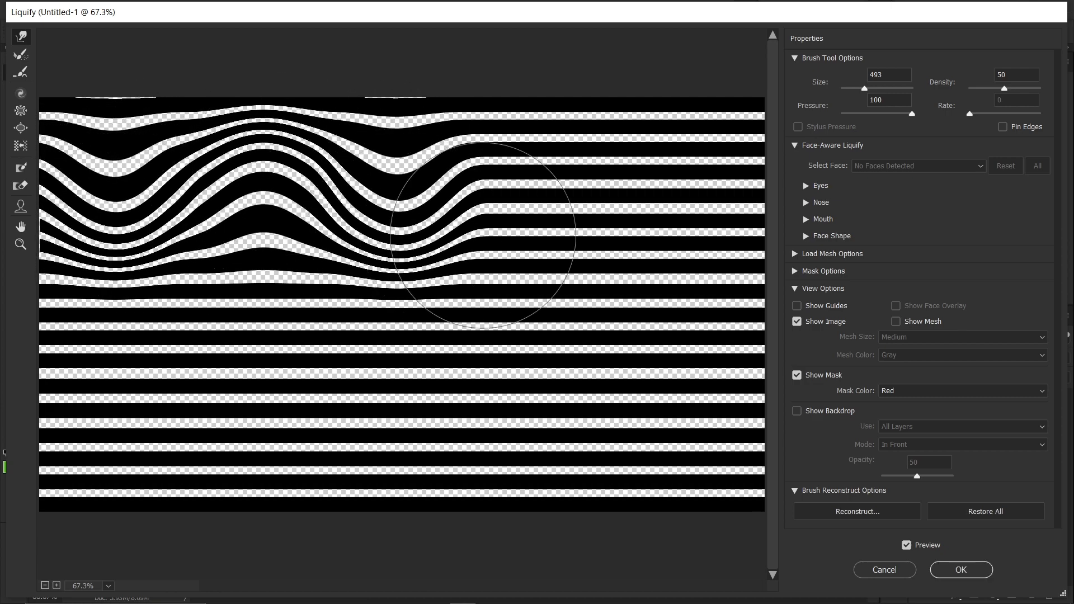
left_click_drag(480, 239, 678, 239)
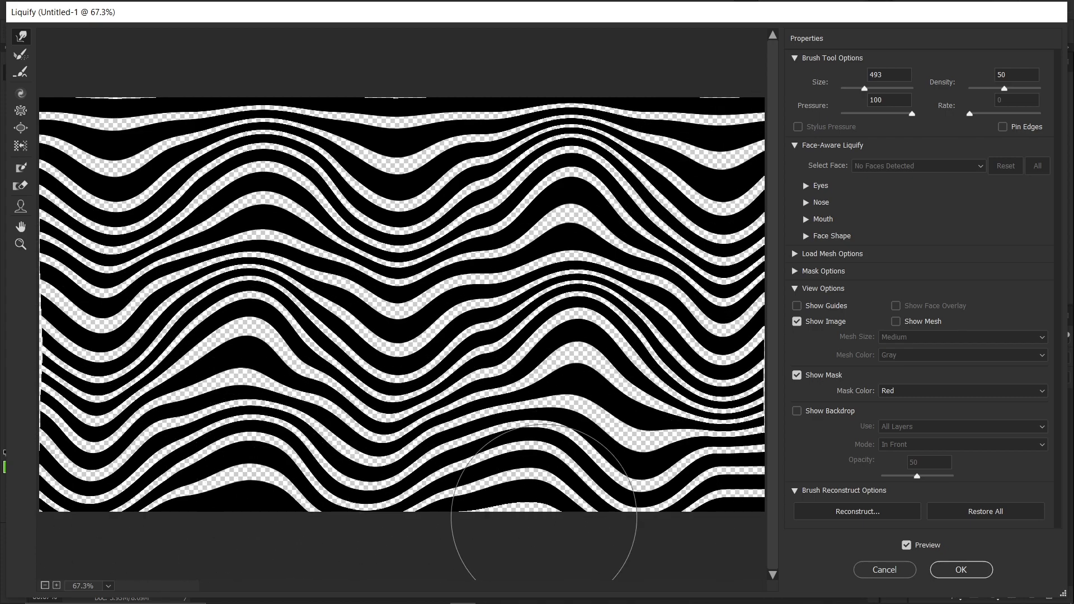
left_click(960, 570)
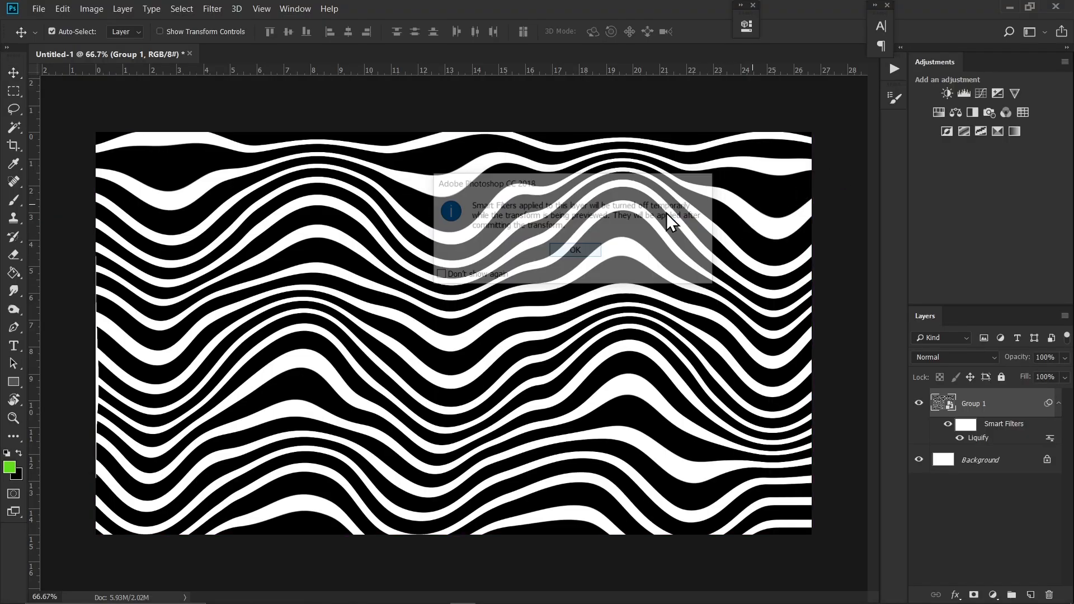
- Dismiss the smart filter notice and select the white Background layer
left_click(574, 249)
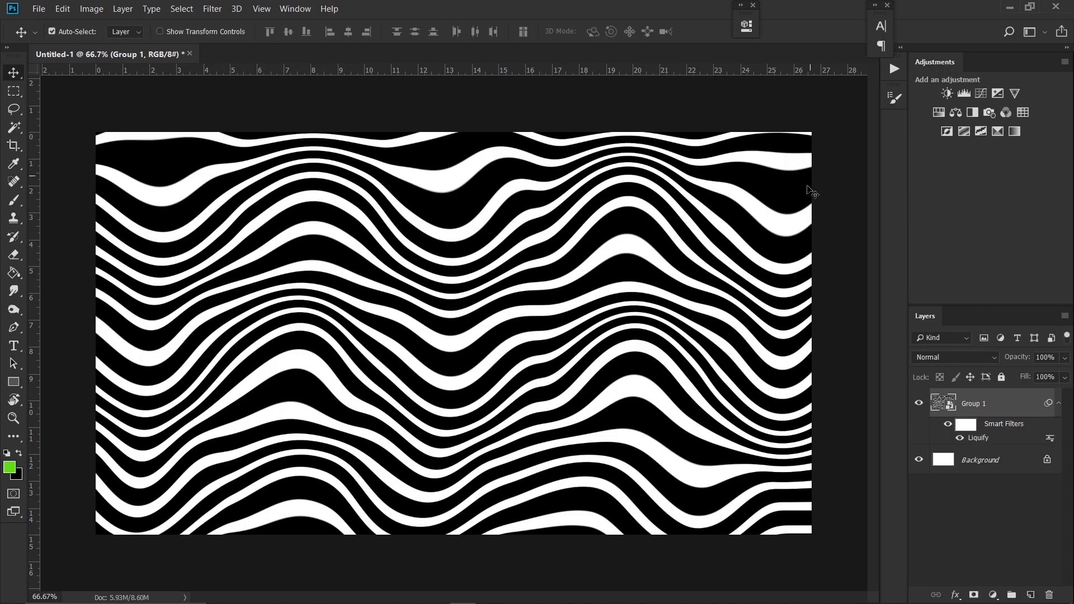
left_click(980, 460)
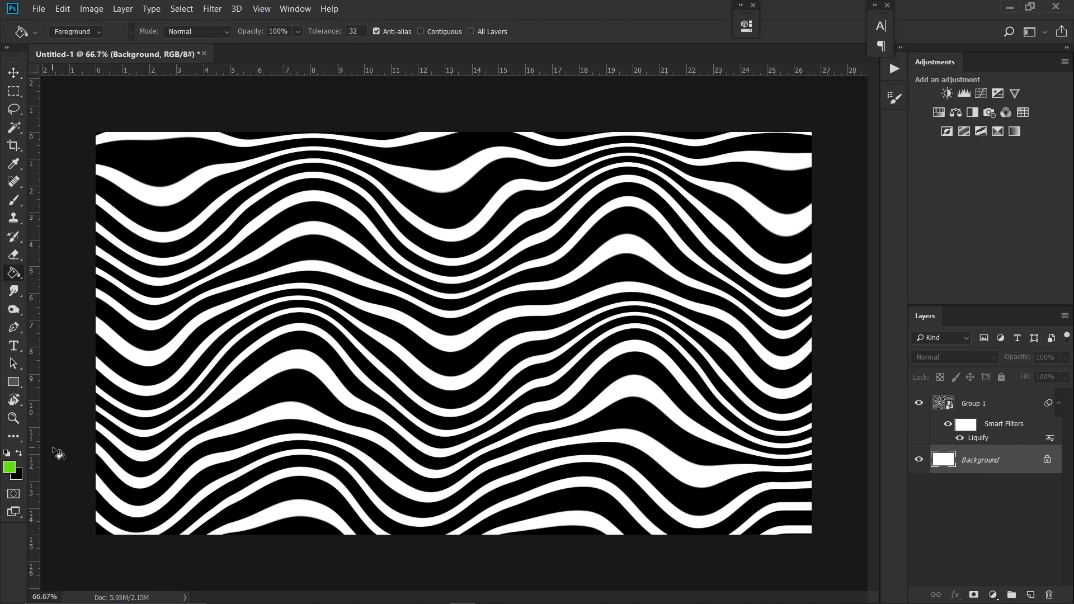
- Set the foreground colour to hot pink #ff0c7e and fill the Background layer with it
left_click(10, 466)
type("ff0c7e")
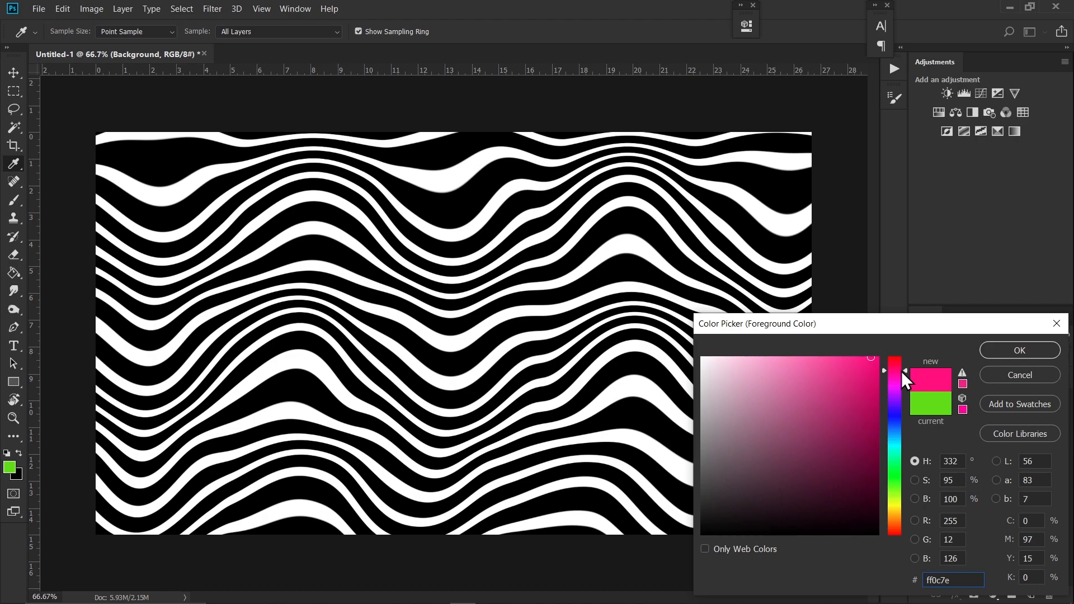
left_click(1019, 350)
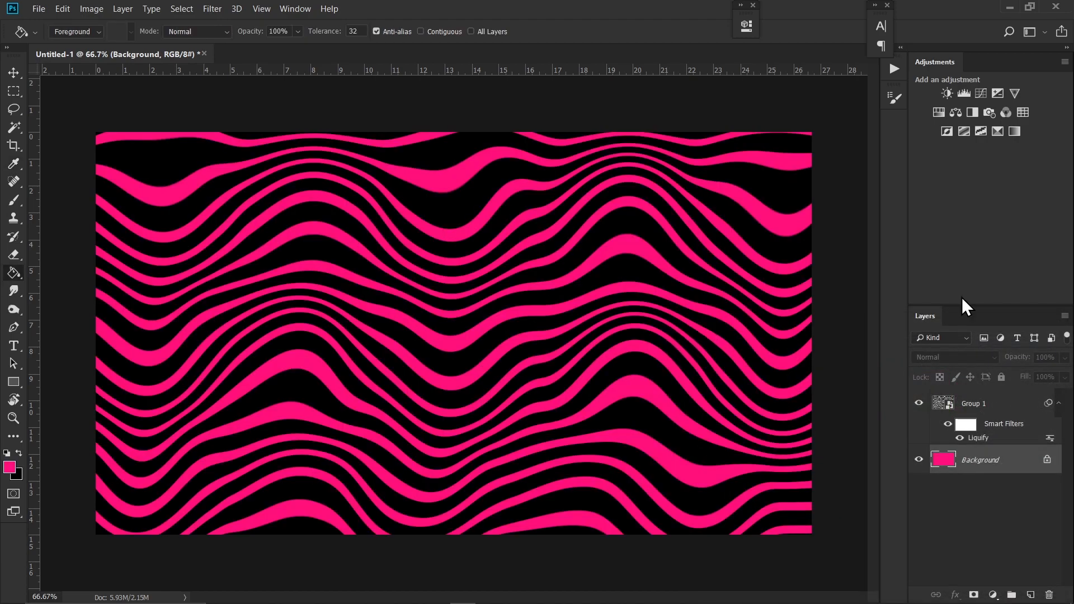